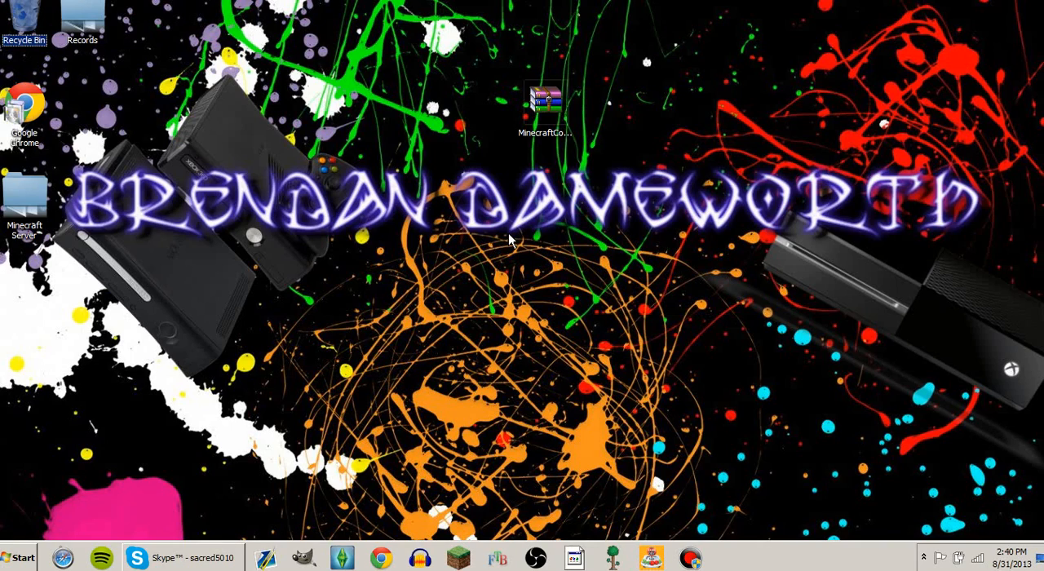
mouse_move(532, 280)
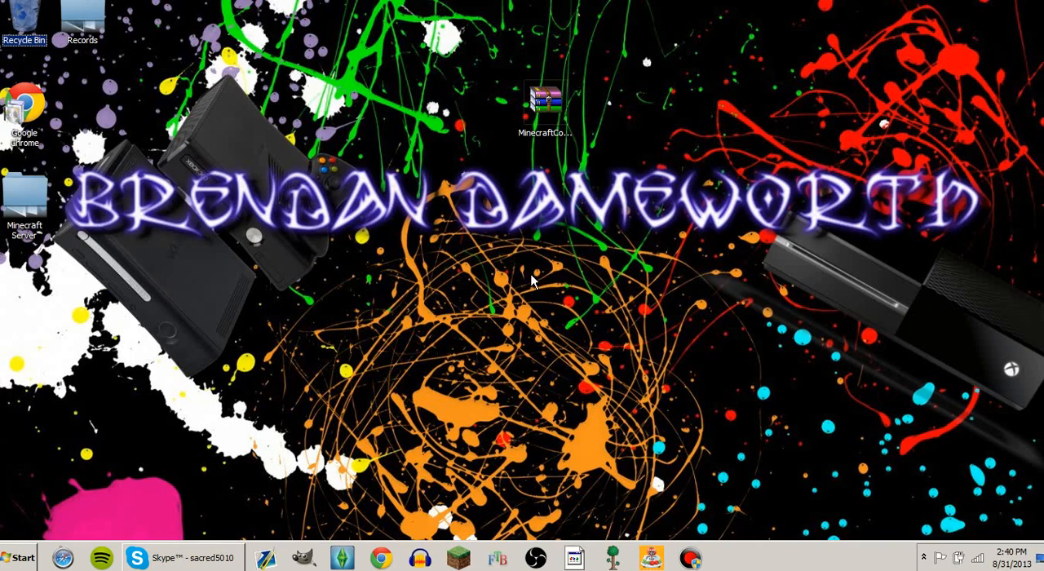
Select the MinecraftConnect archive on the desktop, then search %appdata% to reach Roaming.
click(542, 106)
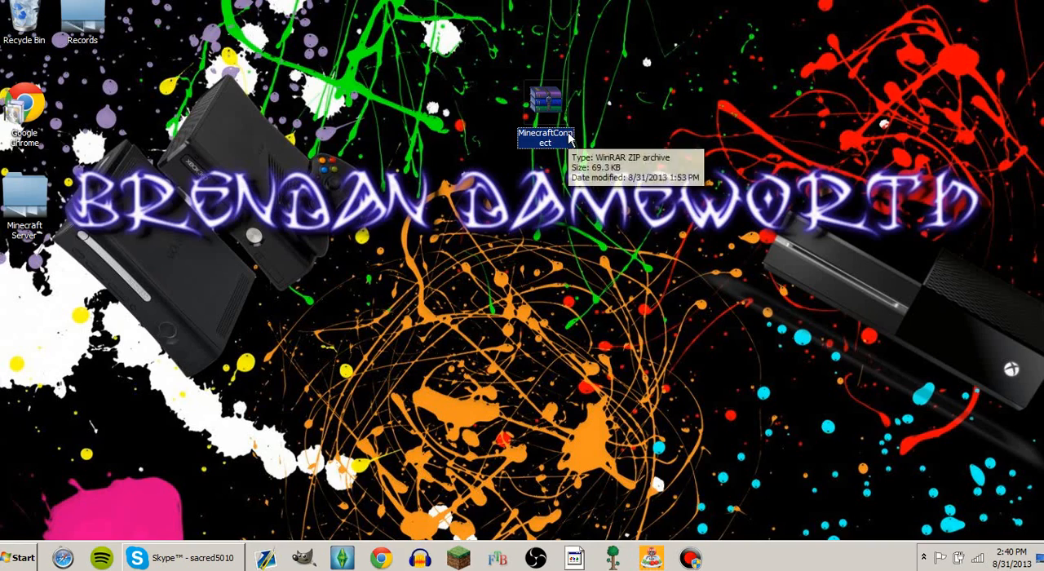
mouse_move(616, 340)
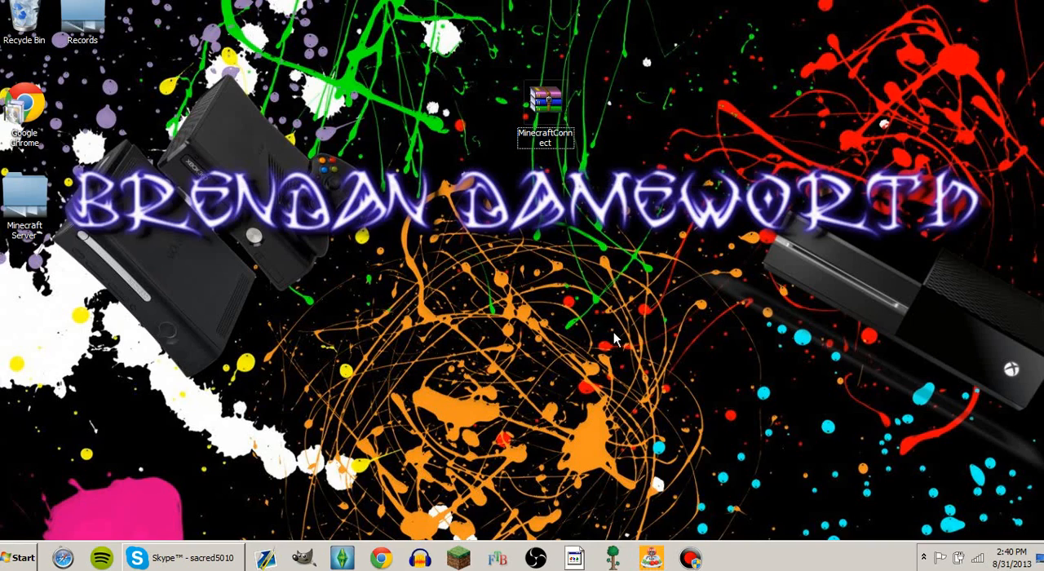
click(17, 557)
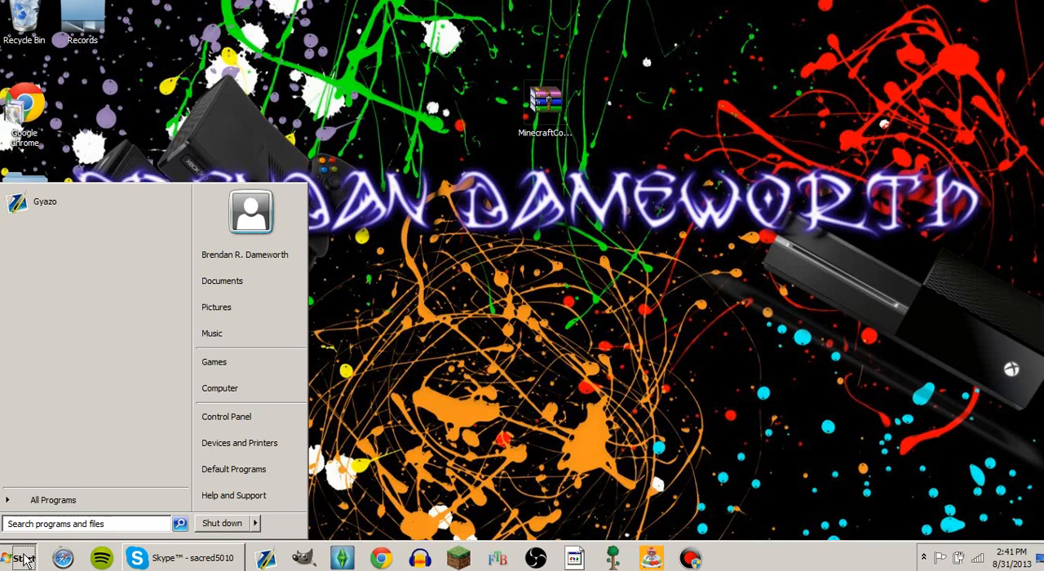
text(%)
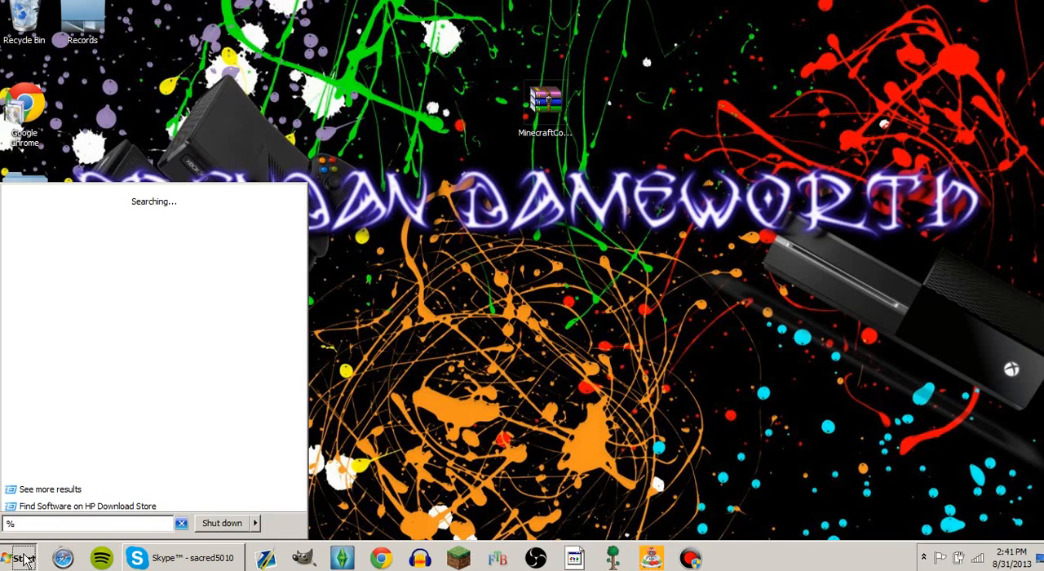
text(appdata%)
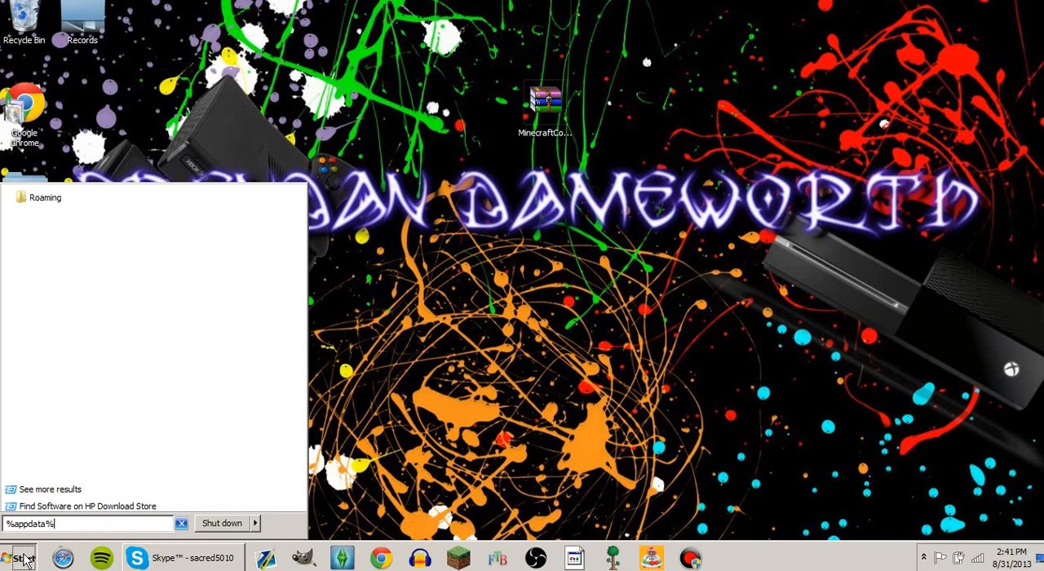
key(enter)
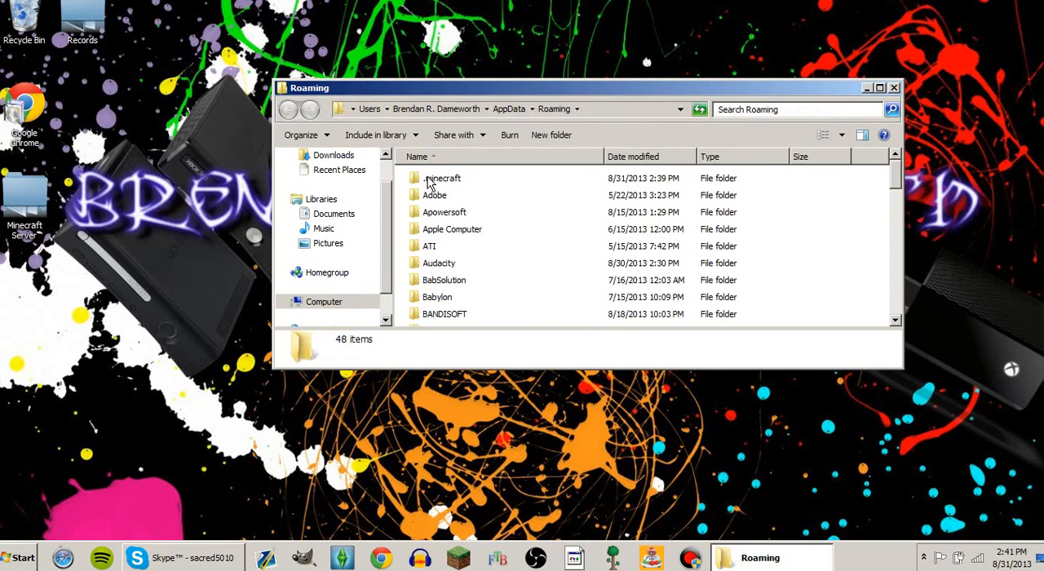
Copy the 1.6.2ML folder within .minecraft\versions and rename the copy MinecraftConnect.
click(443, 177)
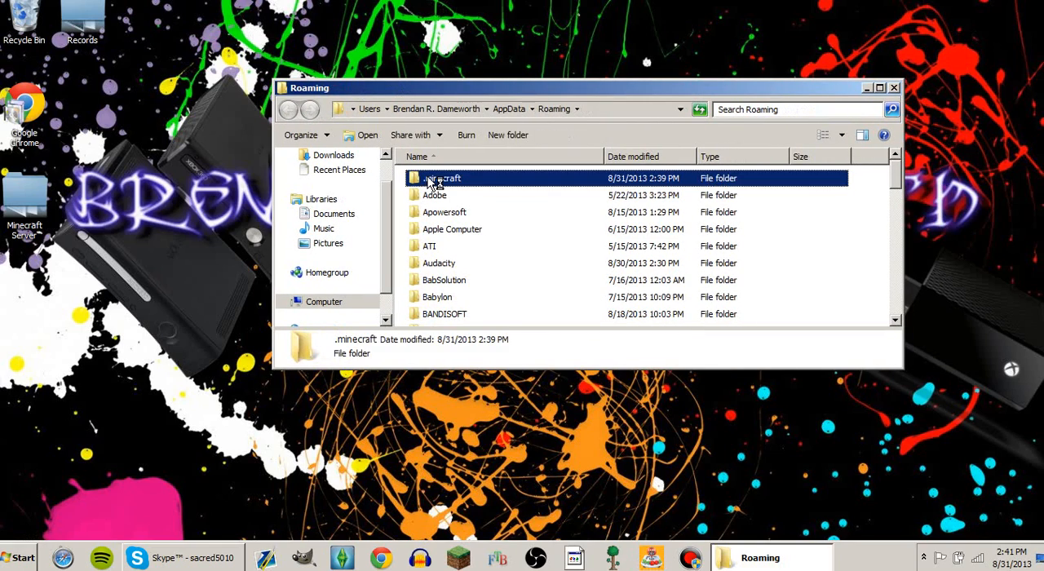
double_click(442, 178)
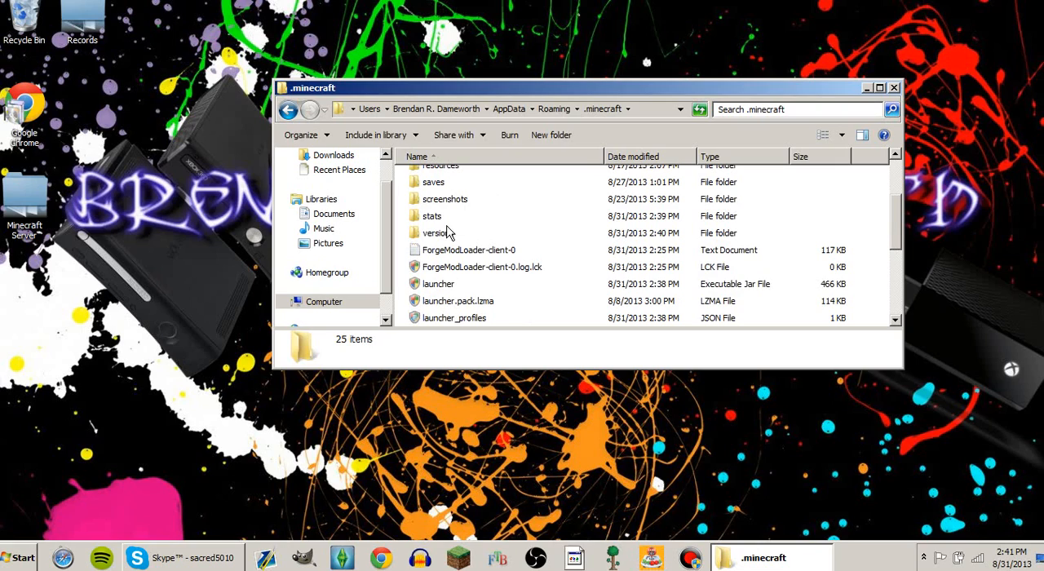
double_click(435, 232)
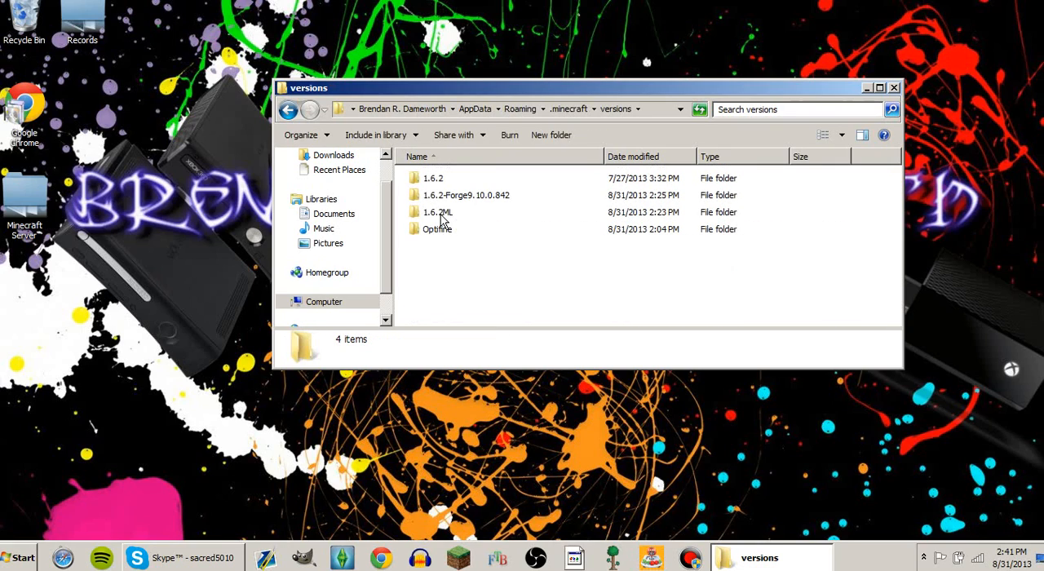
right_click(436, 212)
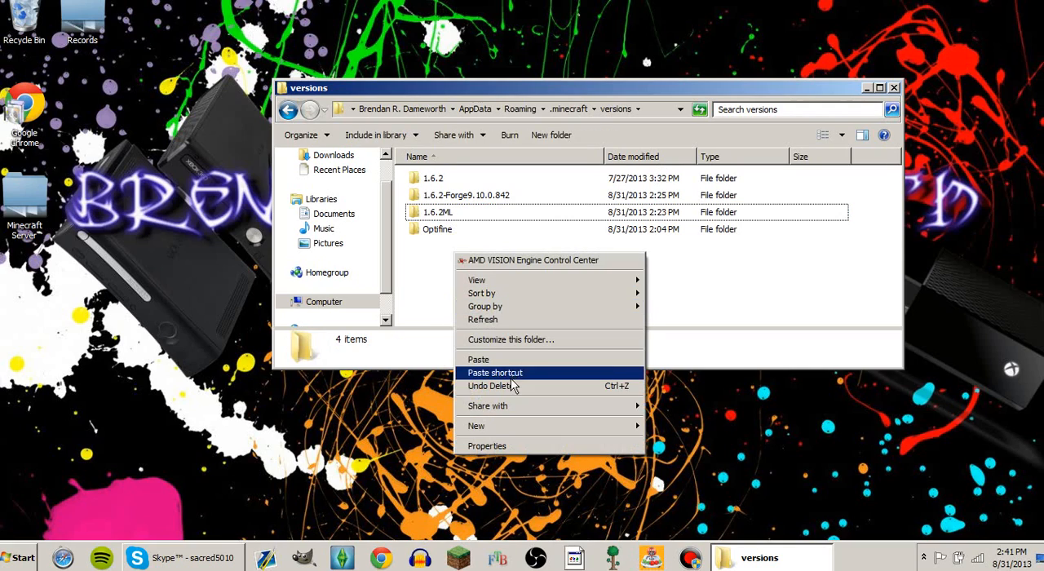
click(478, 358)
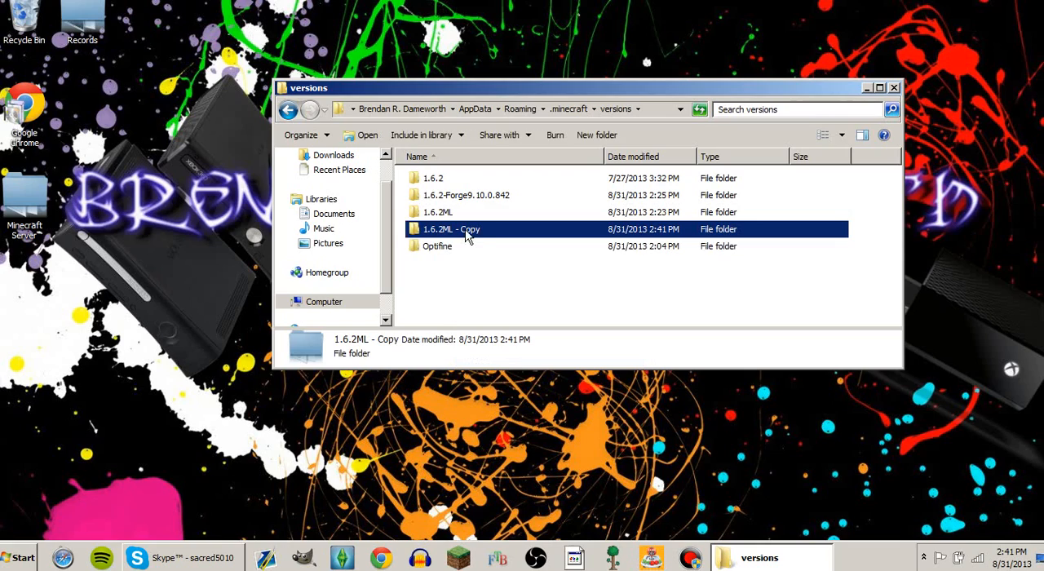
right_click(450, 229)
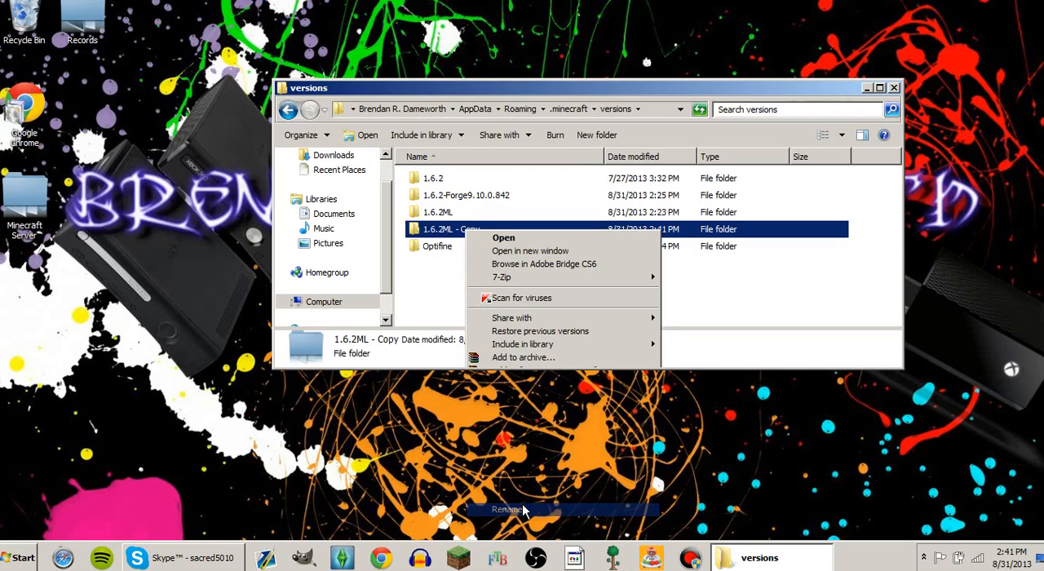
click(507, 509)
text(MinecraftConnect)
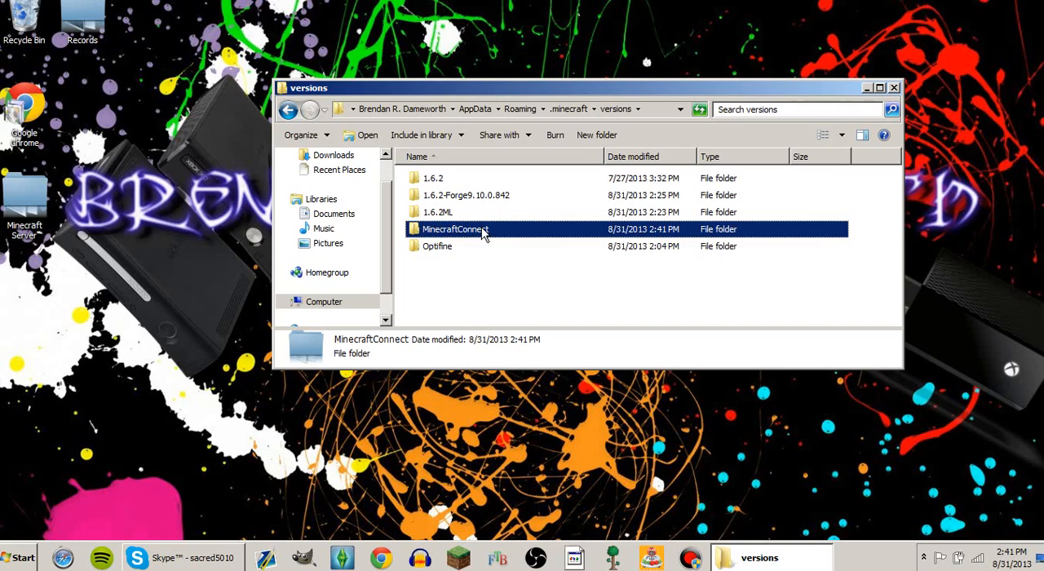
Rename the 1.6.2ML jar and JSON files to MinecraftConnect, then open the JSON.
right_click(429, 195)
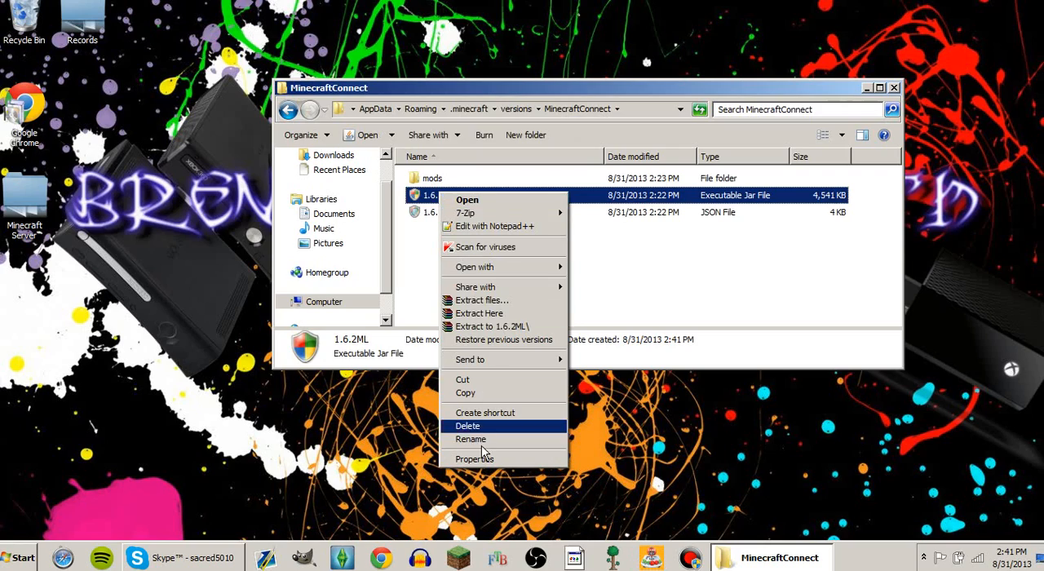
click(470, 438)
text(MinecraftConnect)
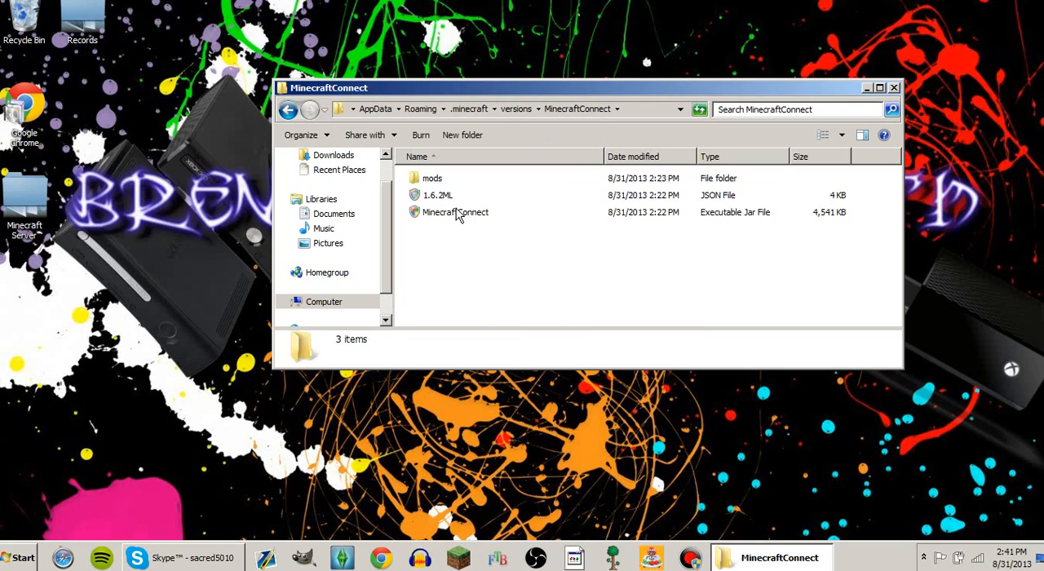
right_click(437, 195)
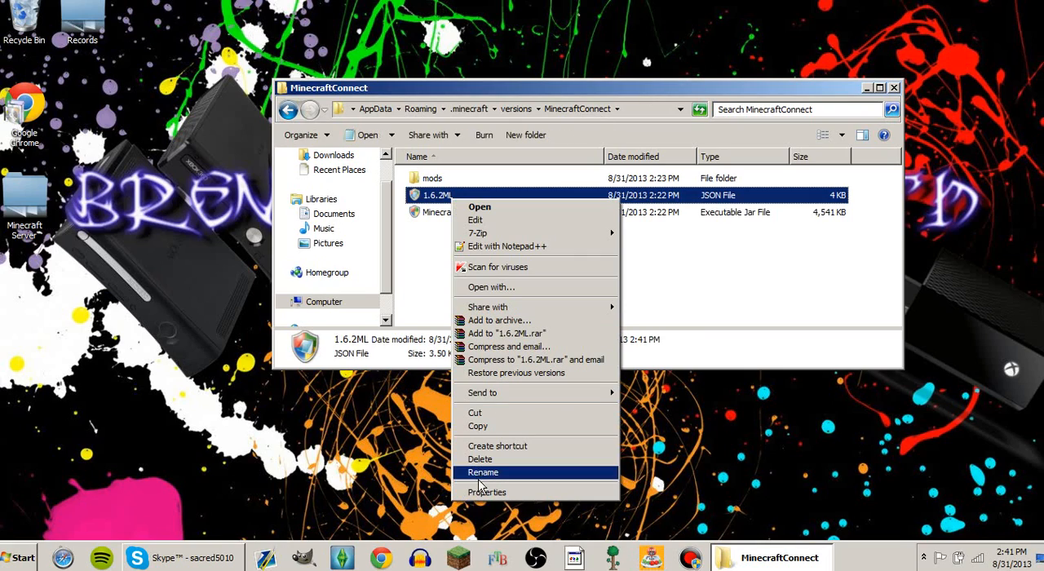
click(482, 471)
text(MinecraftConnect)
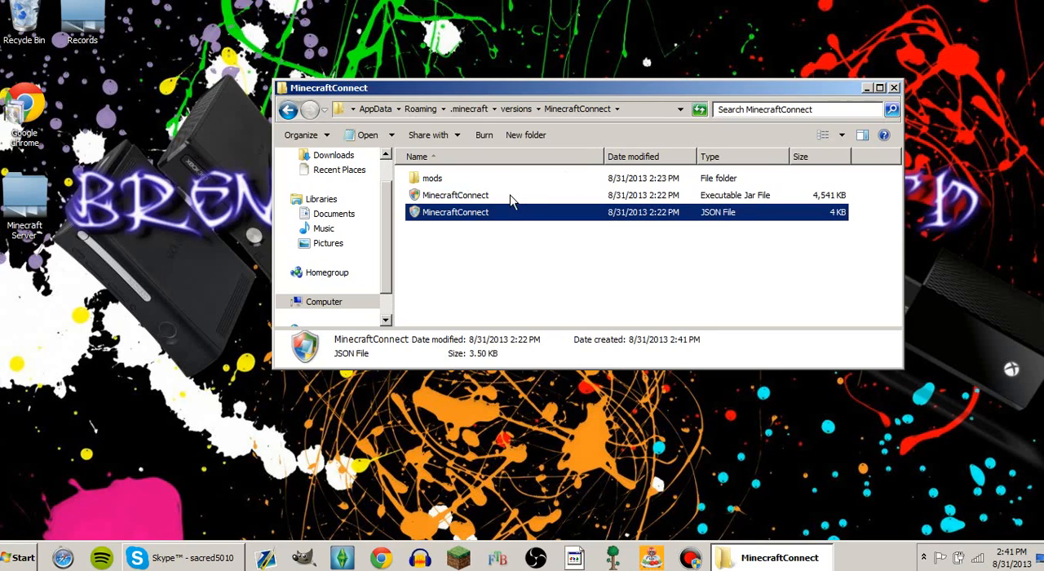
double_click(455, 212)
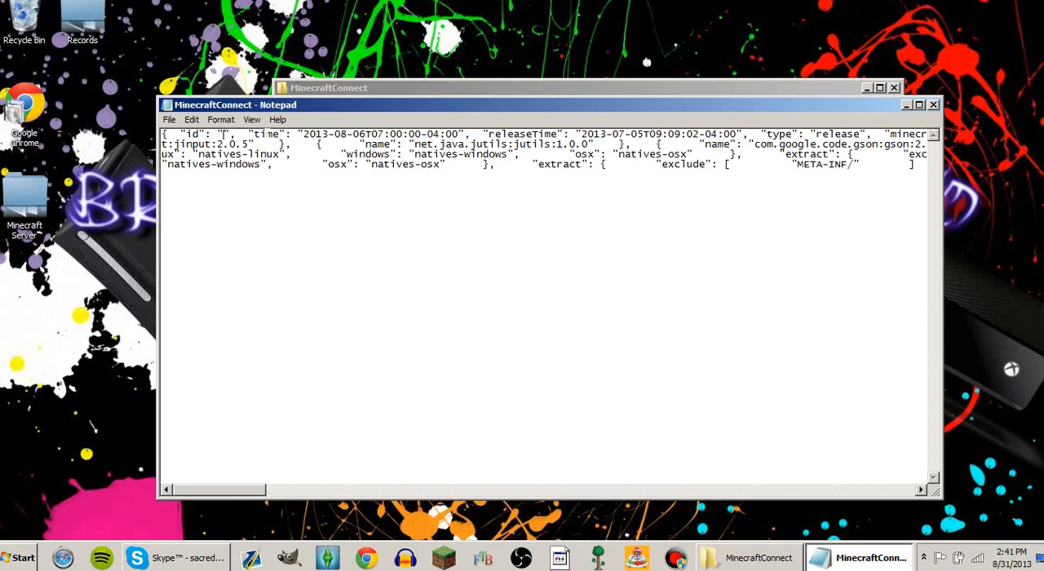
Enter MinecraftConnect as the JSON file's id value.
text(Minecraft)
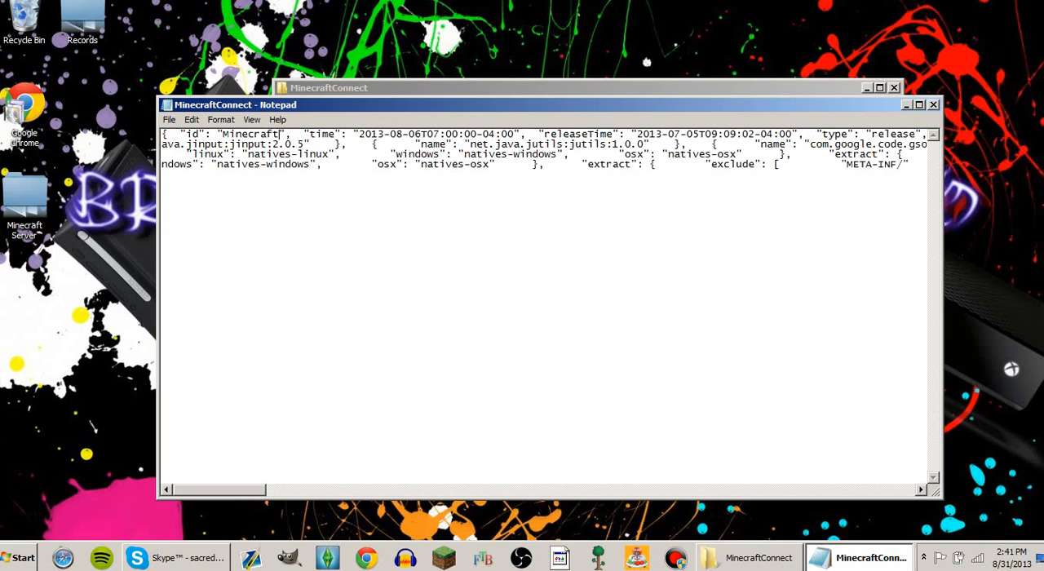
text(Connect)
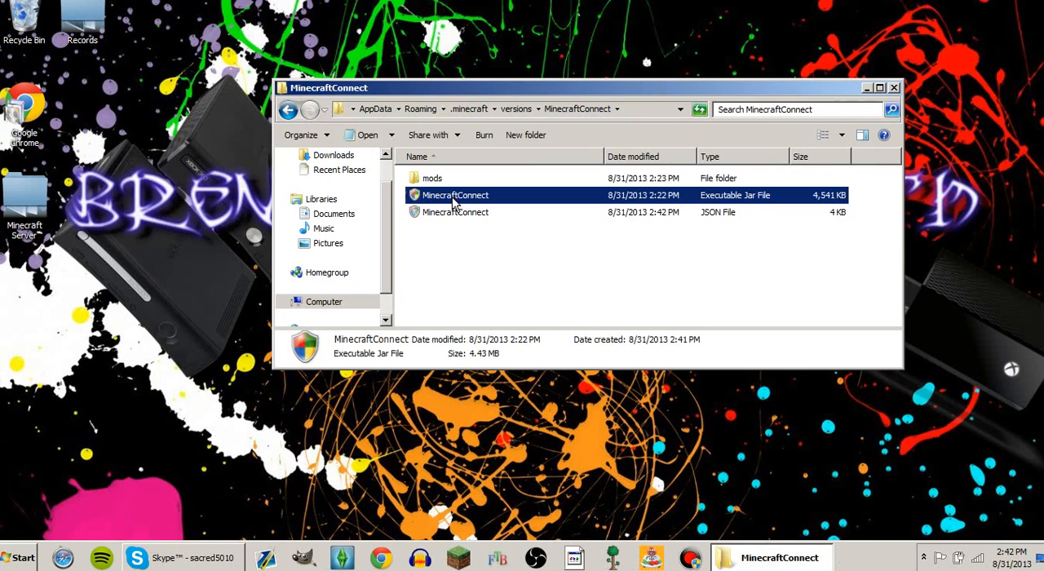
Open the MinecraftConnect.zip archive in WinRAR and dismiss the license reminder.
right_click(455, 195)
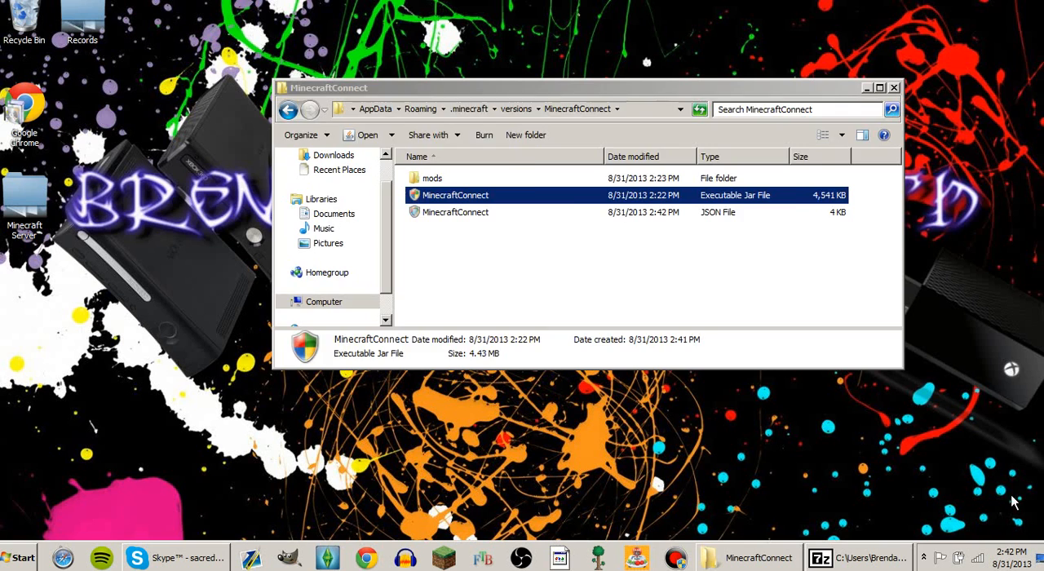
double_click(455, 195)
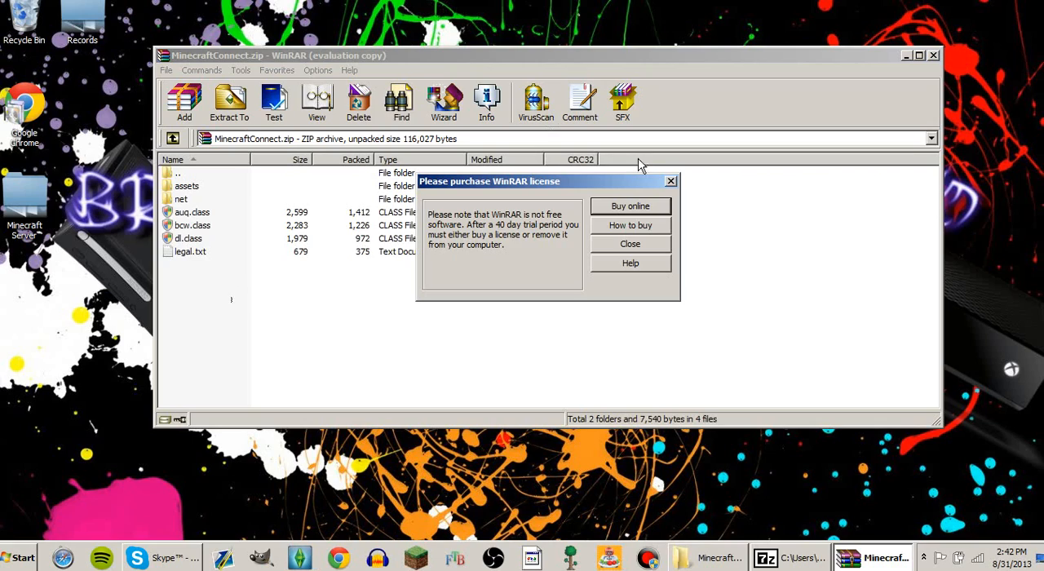
click(630, 243)
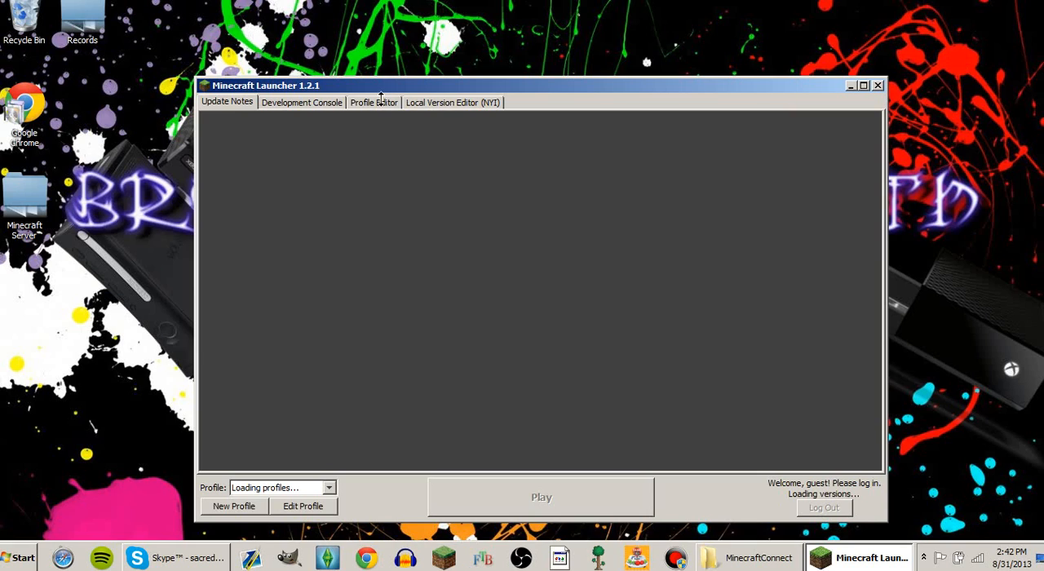
Switch the main profile to release MinecraftConnect and launch the game.
click(374, 102)
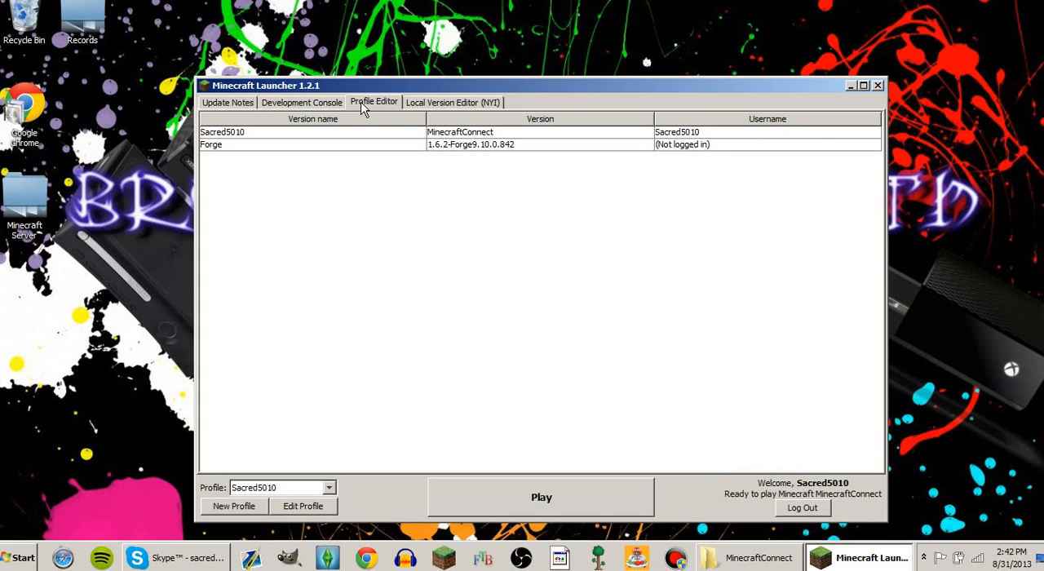
click(302, 505)
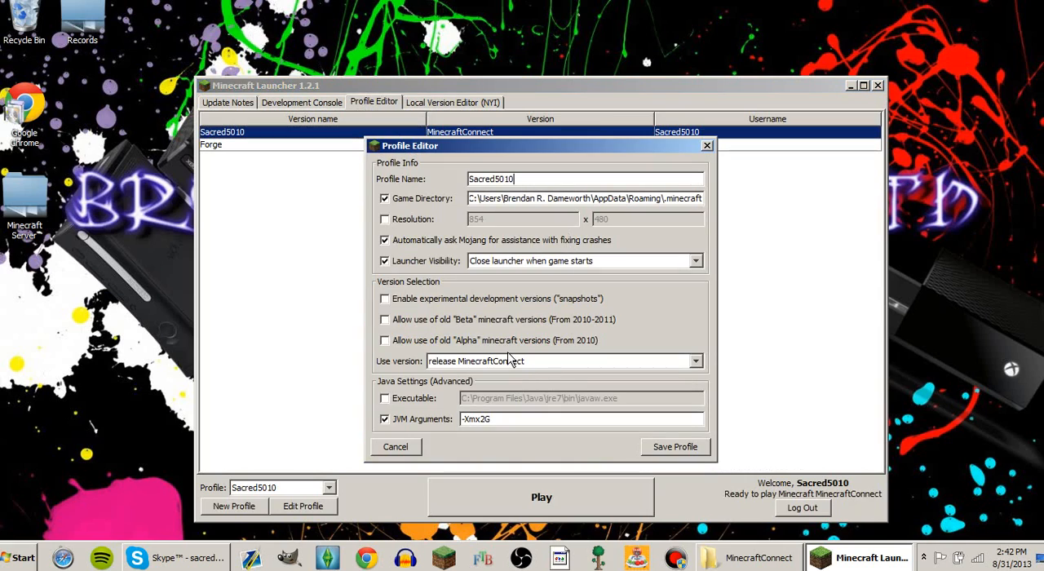
click(694, 360)
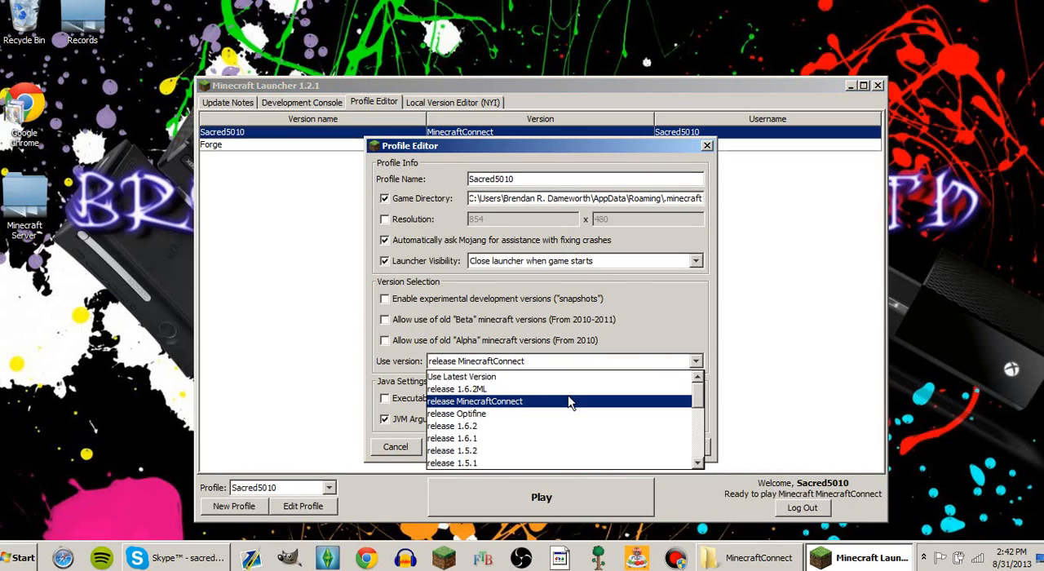
click(395, 445)
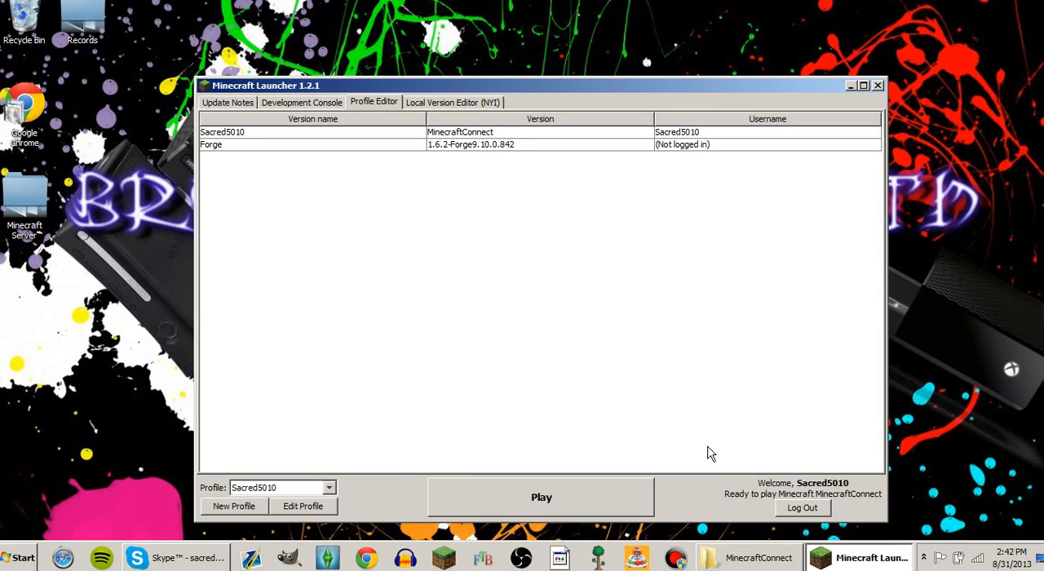
mouse_move(636, 500)
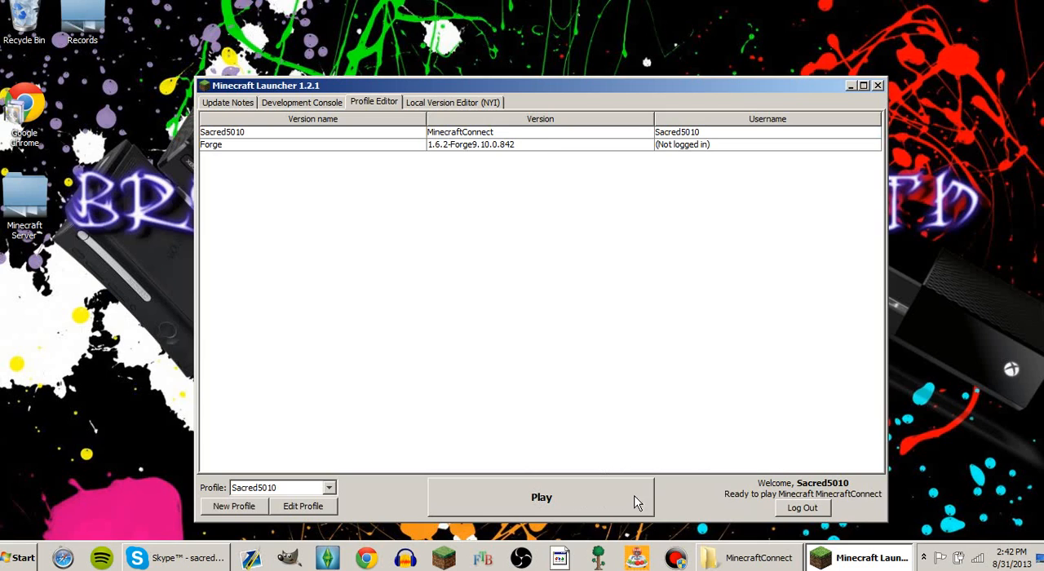
click(850, 85)
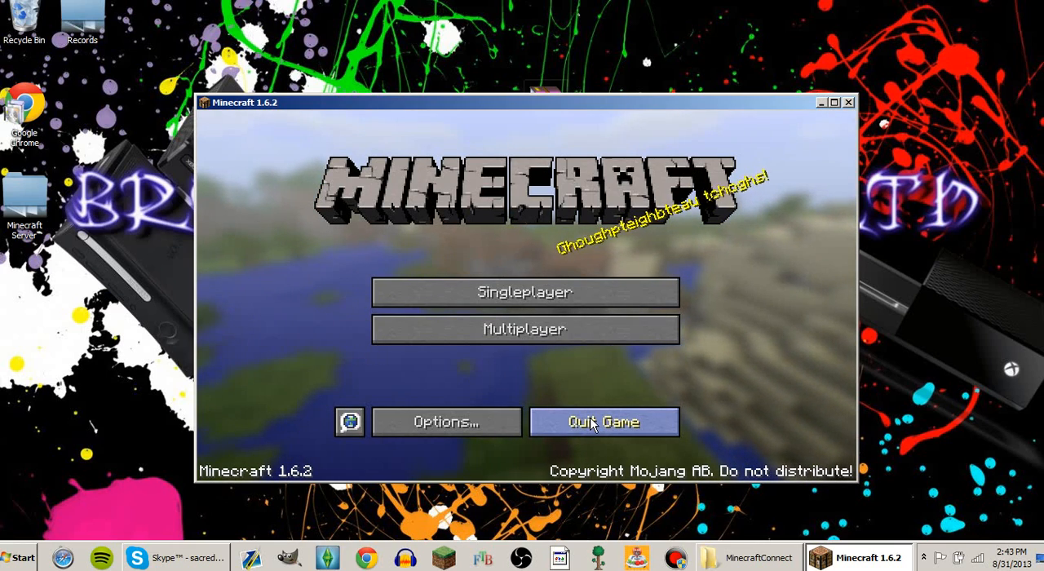
Open the MCC welcome page from the title screen and maximize the game window.
click(524, 329)
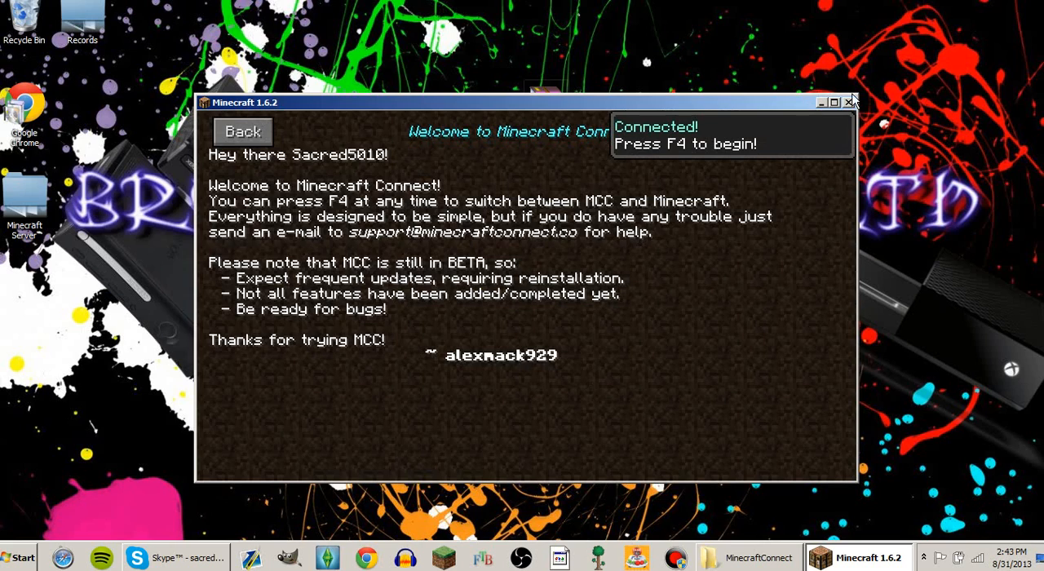
click(833, 102)
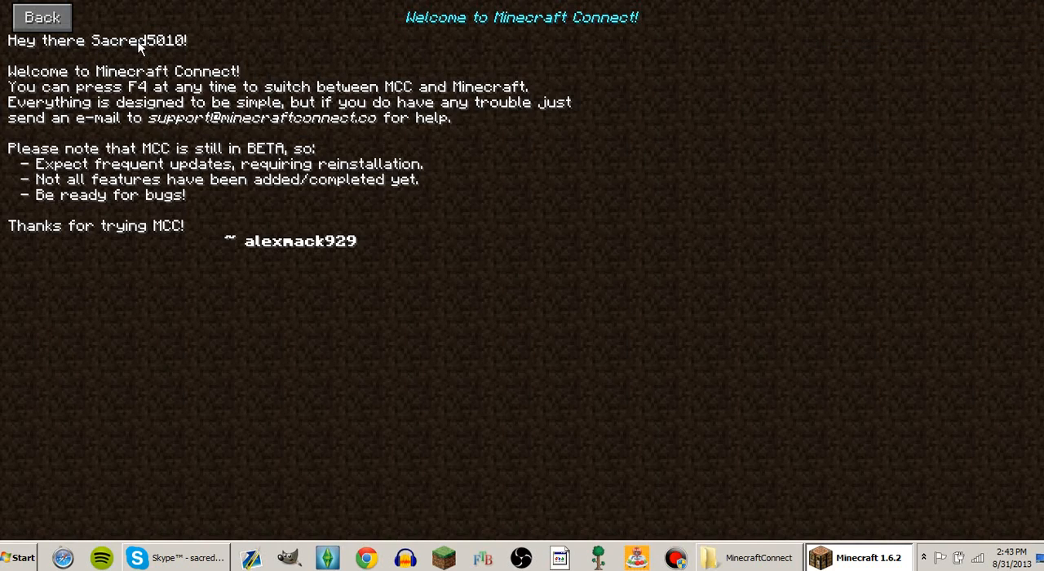
mouse_move(204, 110)
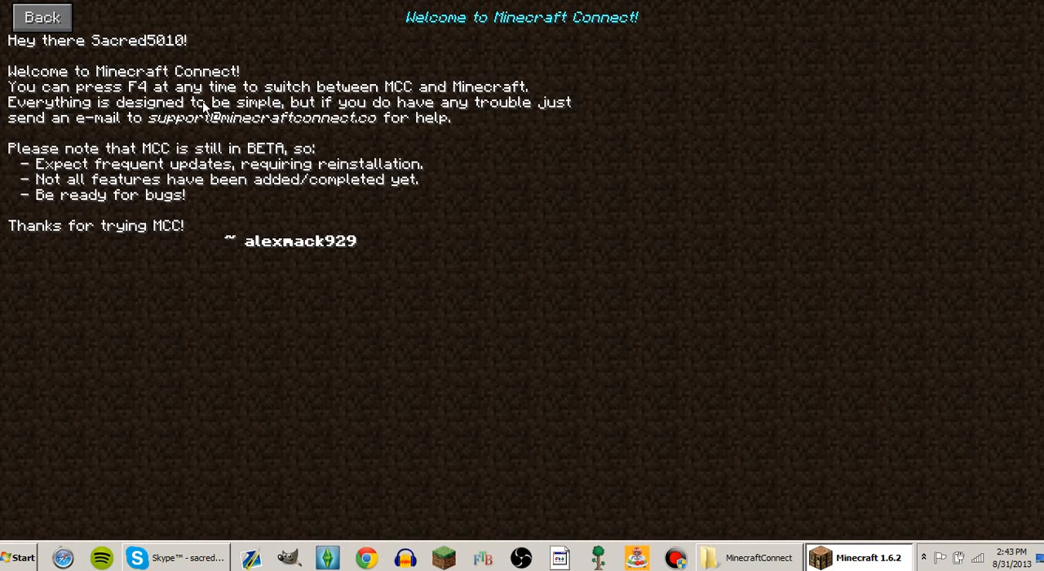
mouse_move(188, 106)
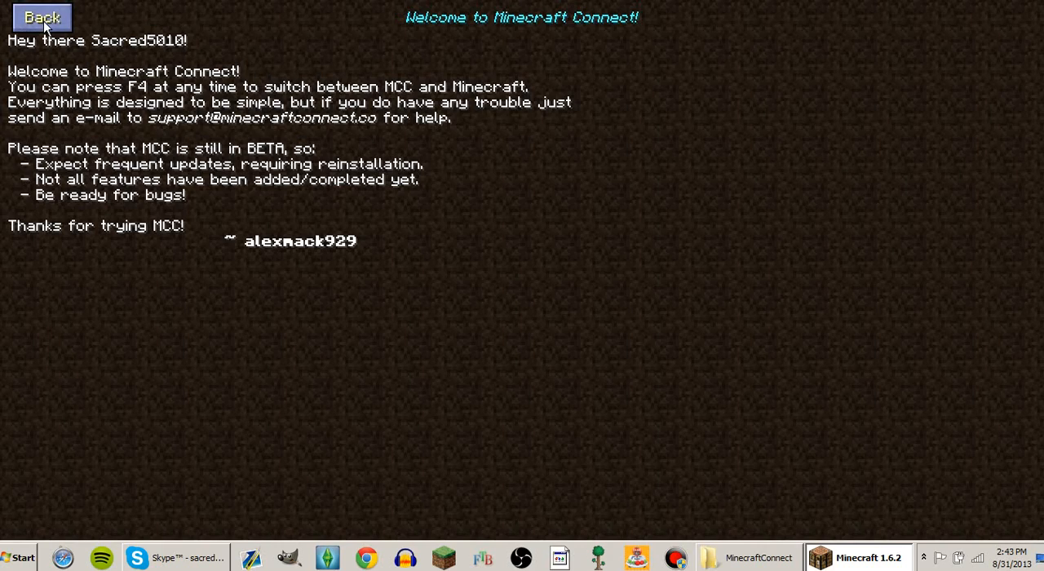
Go Back from the MCC welcome page to the Friends, Chat and Statistics menu.
click(41, 17)
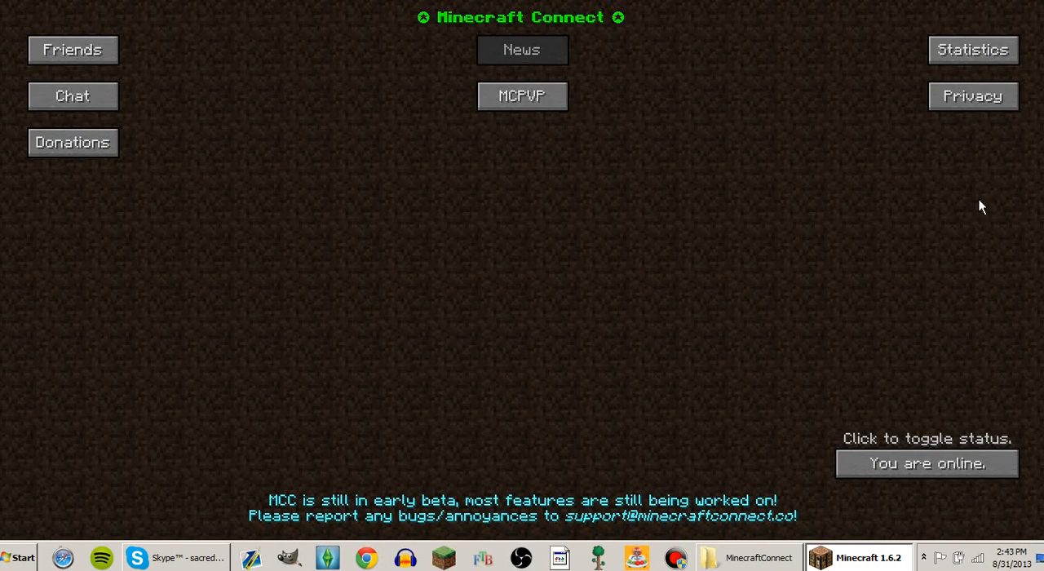
mouse_move(751, 460)
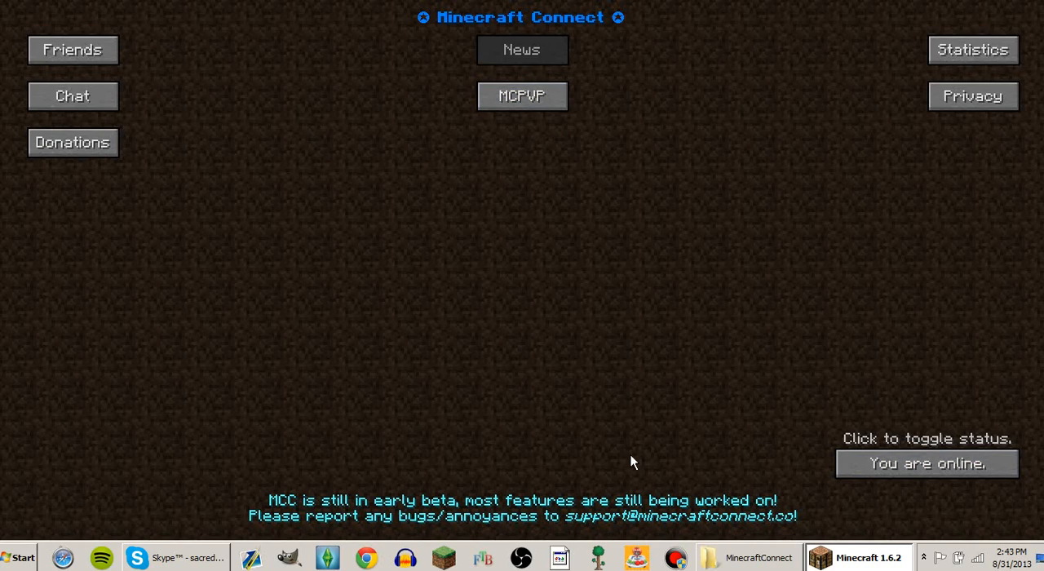
mouse_move(475, 173)
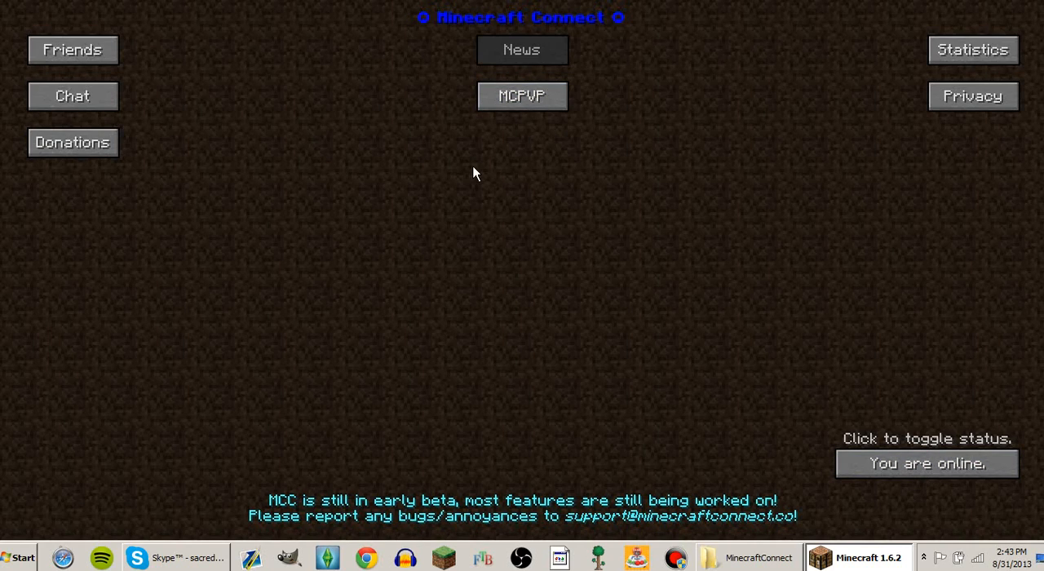